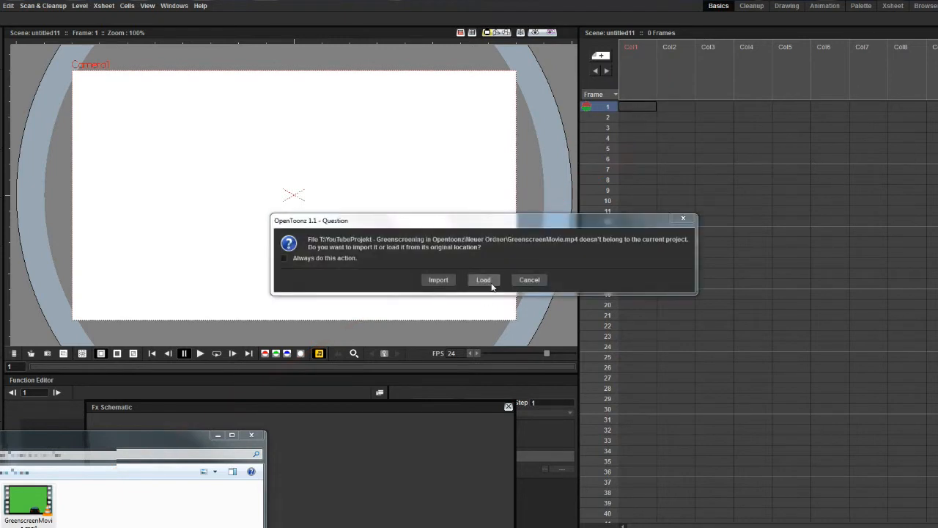
Load GreenscreenMovie.mp4 from its original location instead of importing a copy.
{"action": "left_click", "coordinate": [483, 279]}
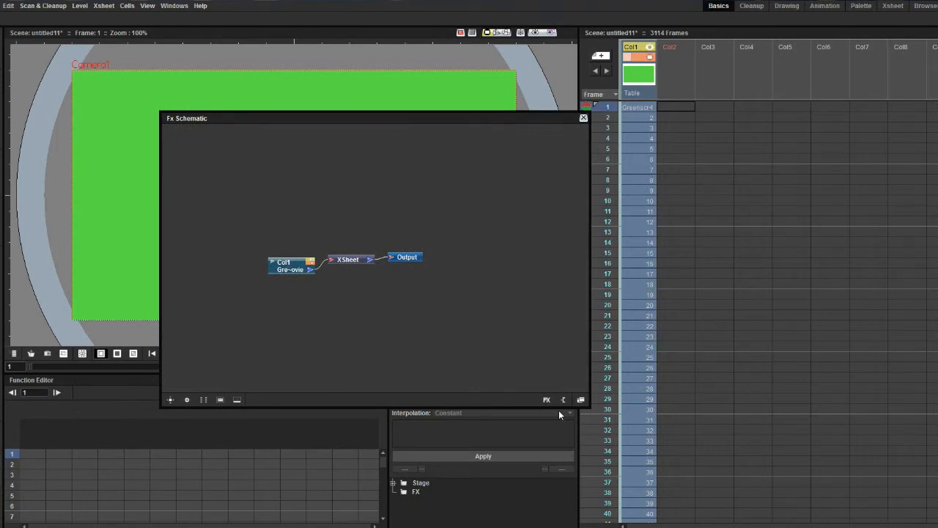
{"action": "mouse_move", "coordinate": [581, 399]}
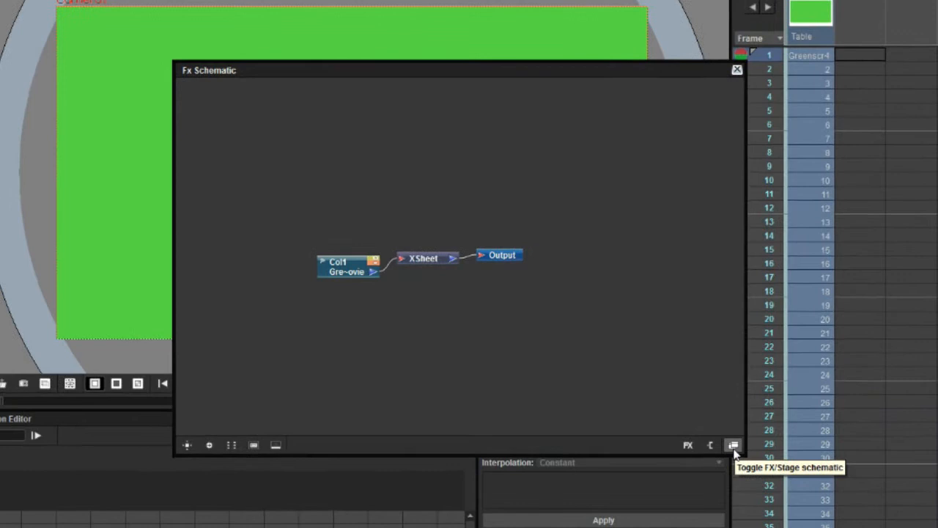
Insert an RGB Key effect on the footage column's node in the Fx Schematic.
{"action": "right_click", "coordinate": [344, 266]}
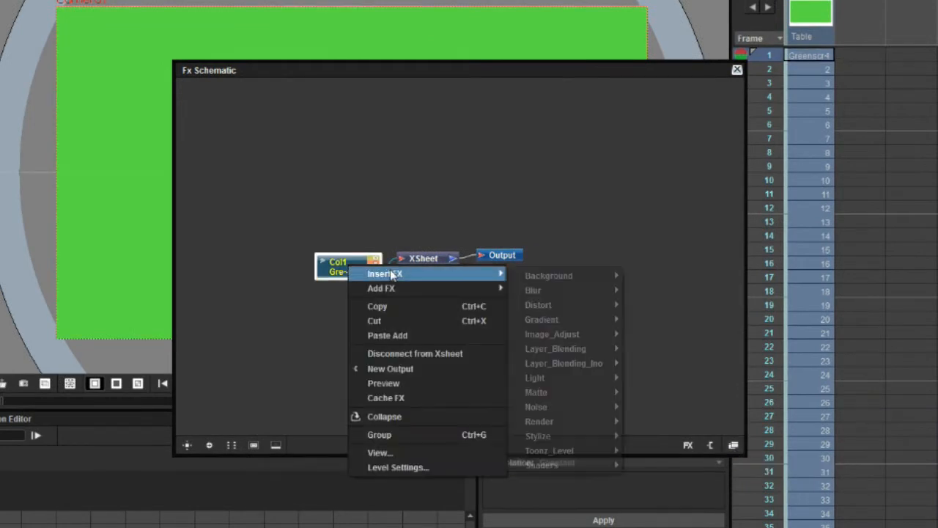
{"action": "mouse_move", "coordinate": [536, 392]}
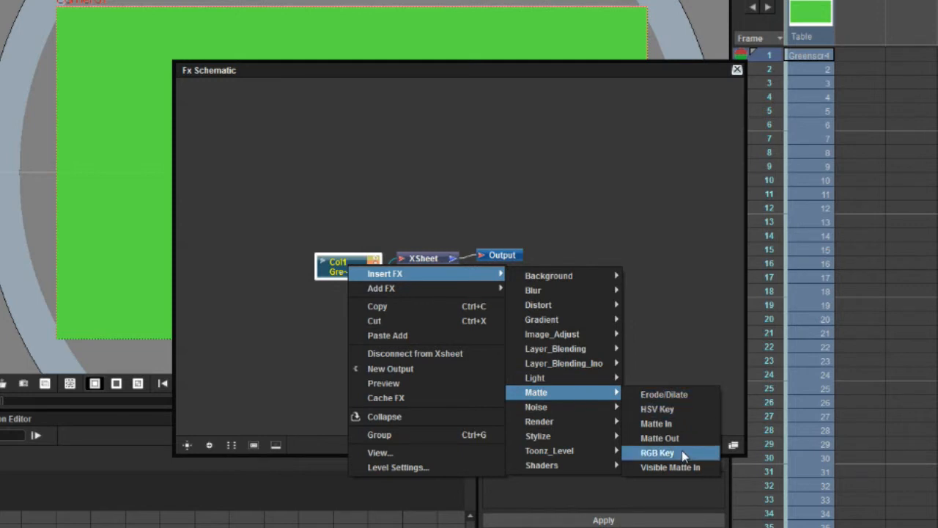
{"action": "left_click", "coordinate": [657, 452]}
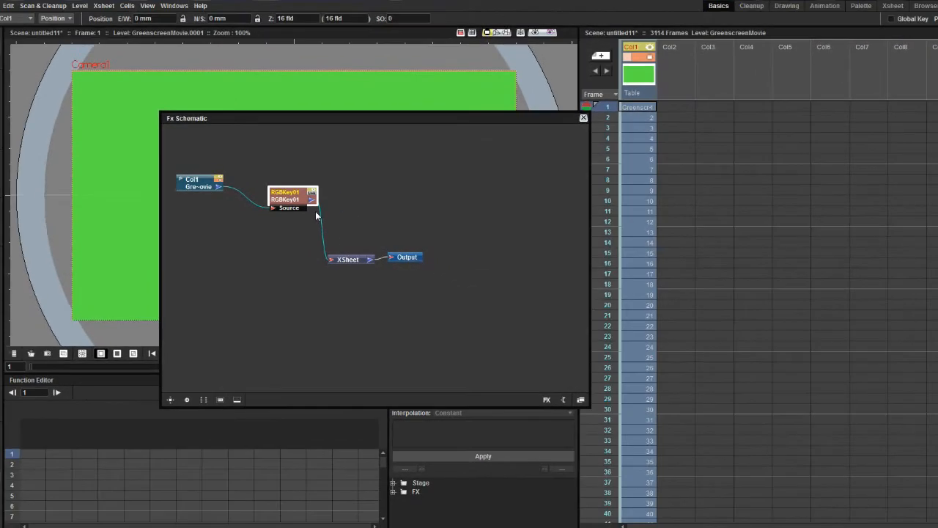
Set the RGB Key colour to the green screen and enter a range value of 90.
{"action": "double_click", "coordinate": [286, 196]}
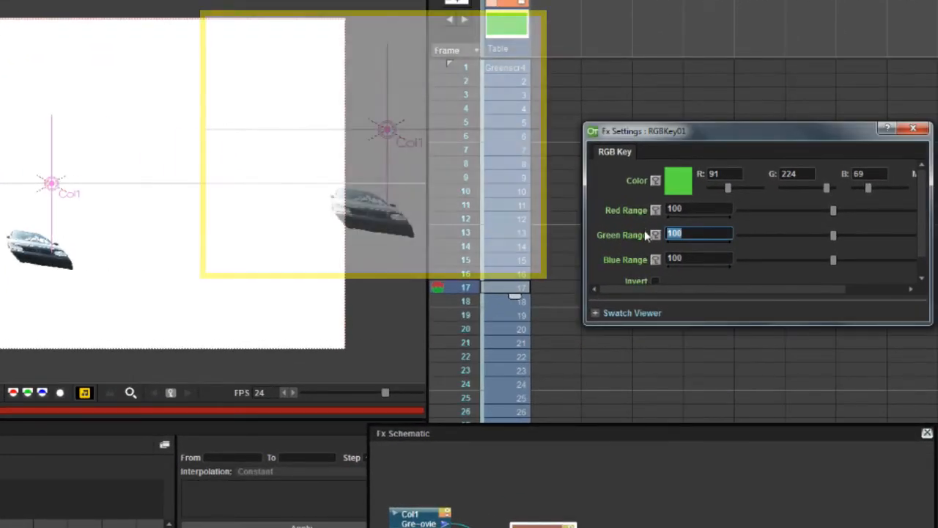
{"action": "type", "text": "90"}
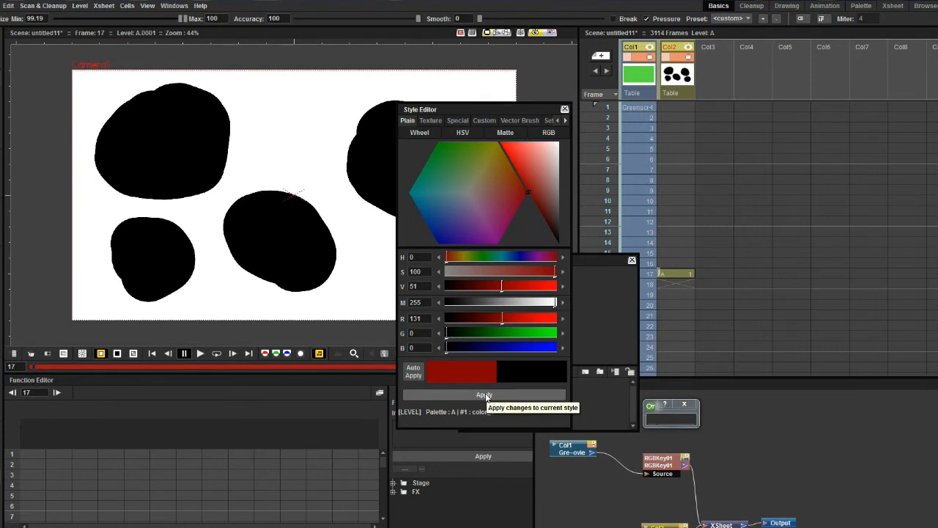
Apply the dark red style colour to the blob drawings.
{"action": "left_click", "coordinate": [484, 395]}
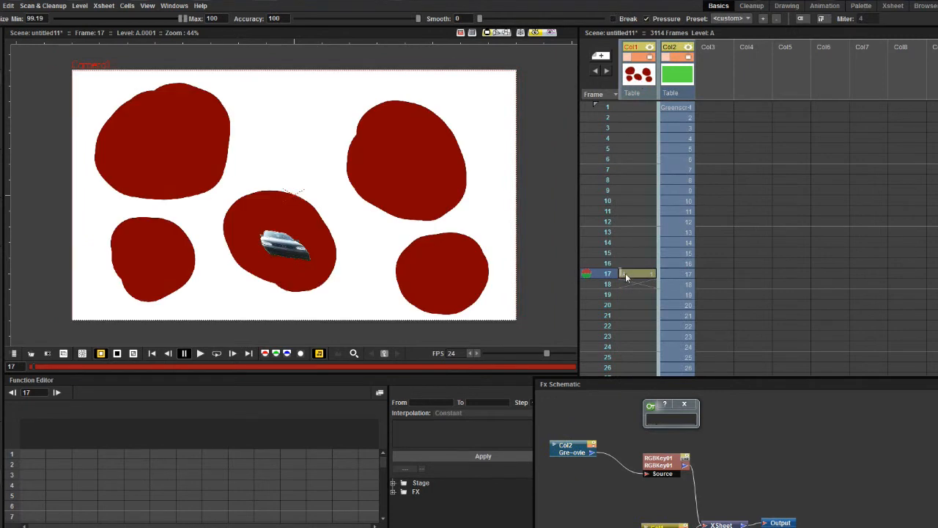
Repeat the blob drawing cell 200 times down its column.
{"action": "right_click", "coordinate": [637, 107]}
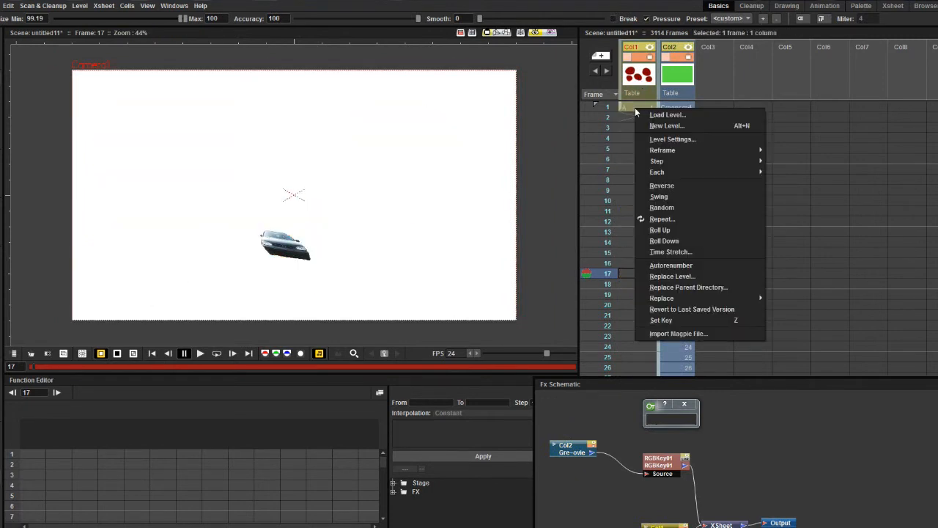
{"action": "mouse_move", "coordinate": [656, 161]}
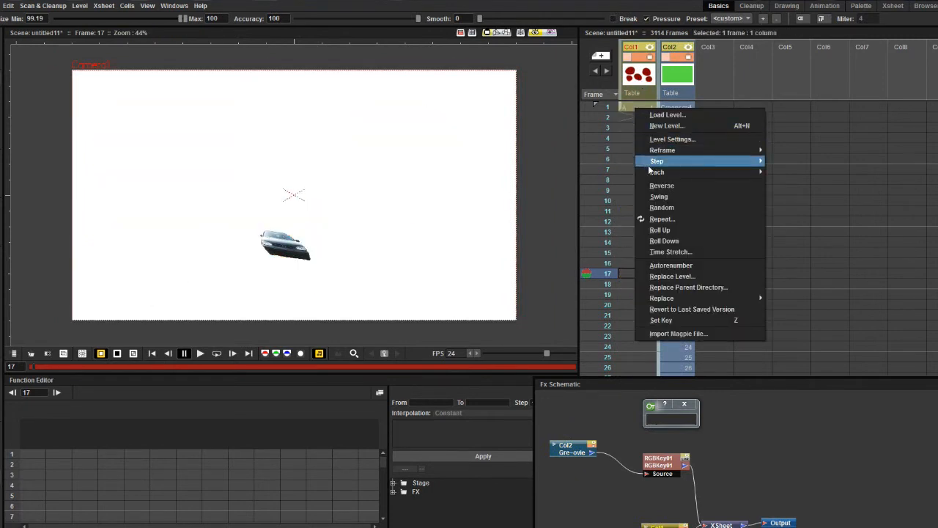
{"action": "mouse_move", "coordinate": [662, 219]}
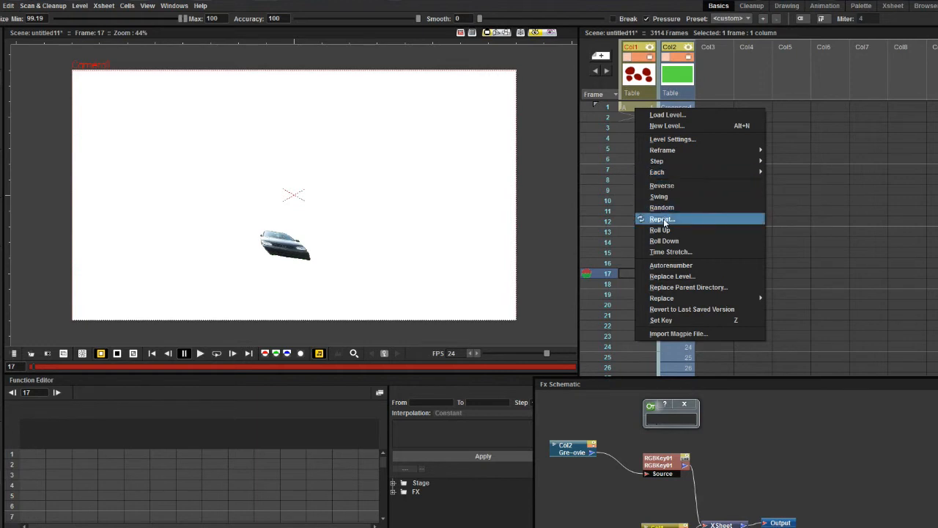
{"action": "left_click", "coordinate": [663, 219]}
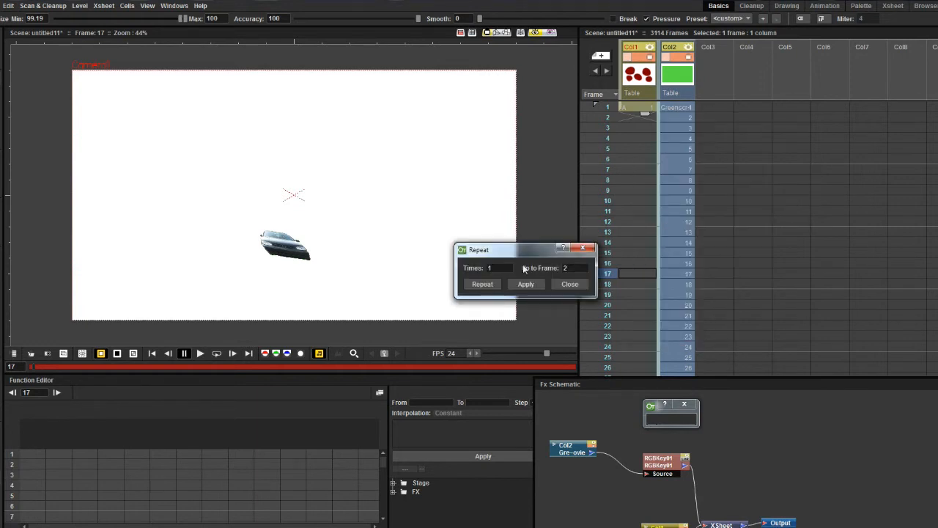
{"action": "type", "text": "200"}
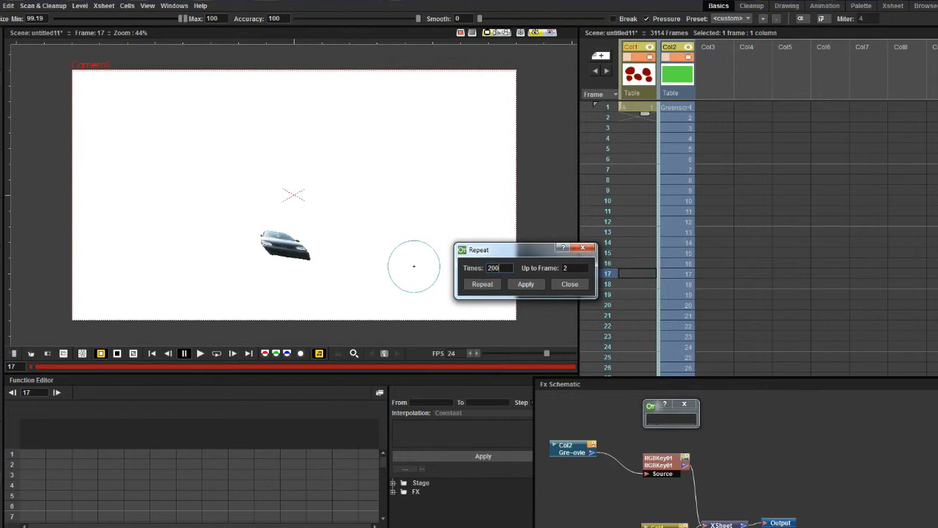
{"action": "left_click", "coordinate": [525, 283]}
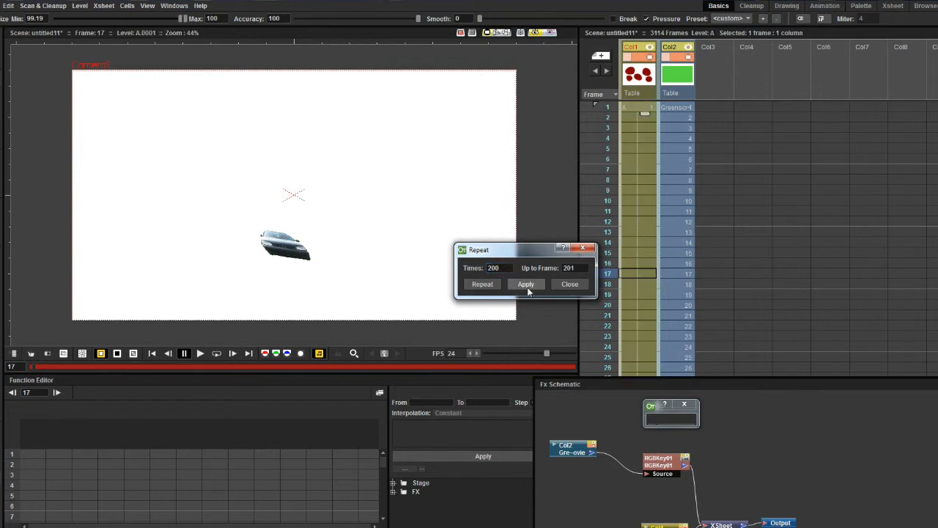
{"action": "left_click", "coordinate": [525, 284]}
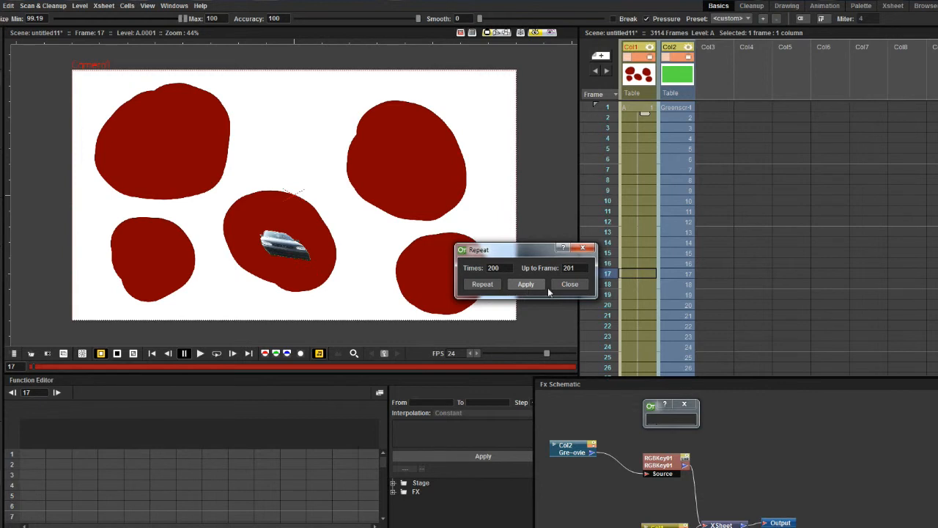
{"action": "left_click", "coordinate": [570, 285]}
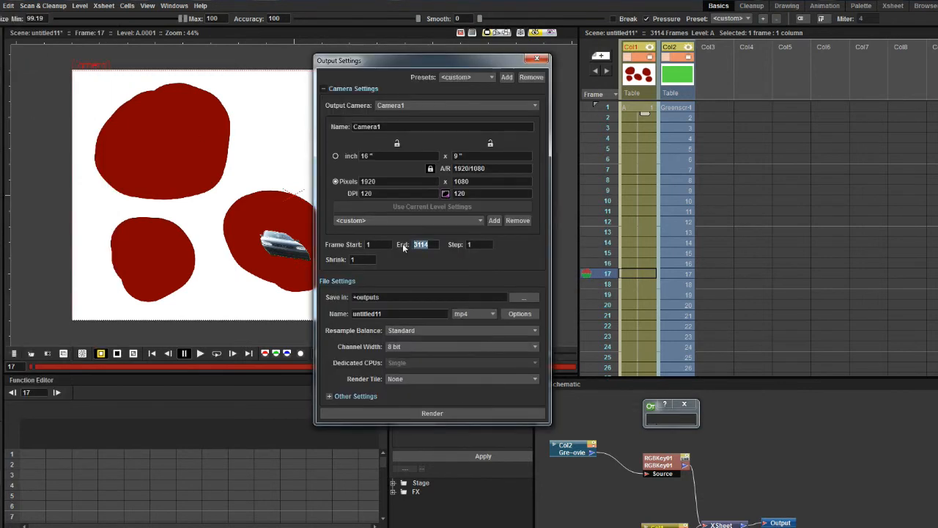
Start rendering the scene to untitled11.mp4 from the Output Settings.
{"action": "left_click", "coordinate": [431, 413]}
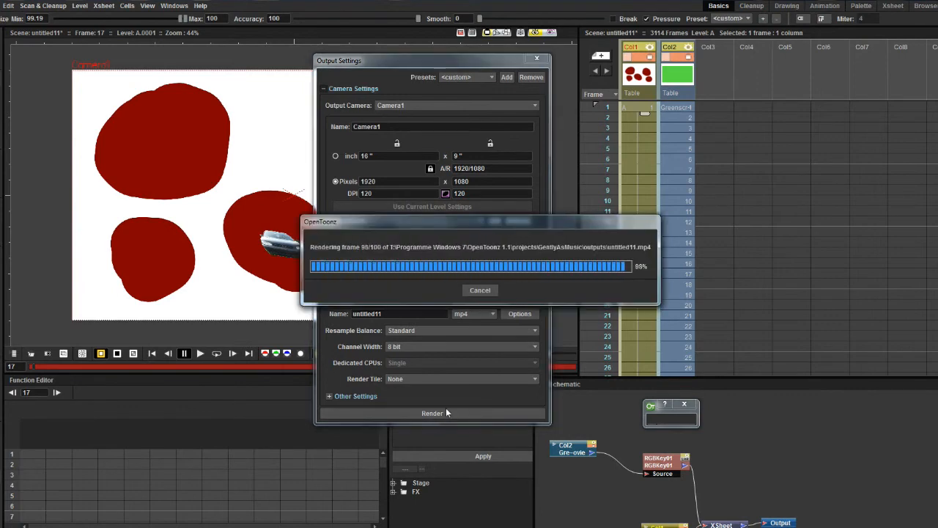